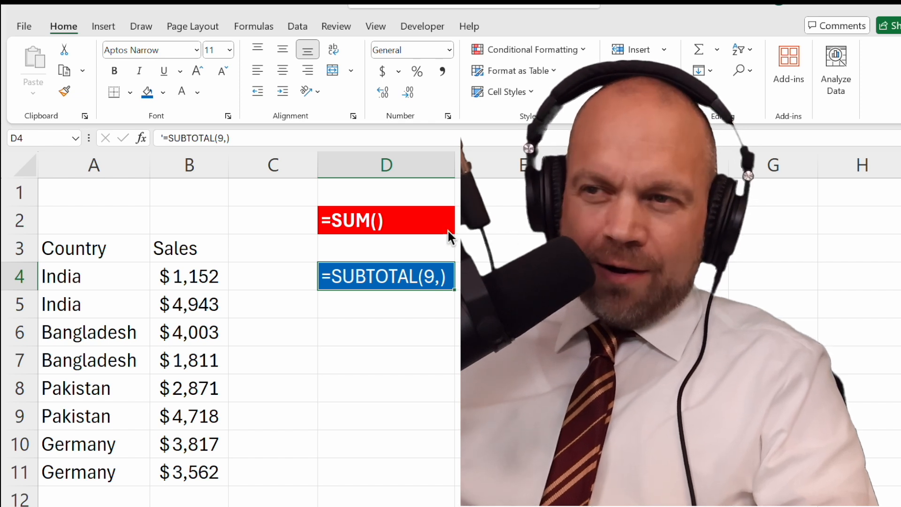
Enter a SUM over the sales figures B4:B11 beside the =SUM() label, returning $26,877
left_click(385, 220)
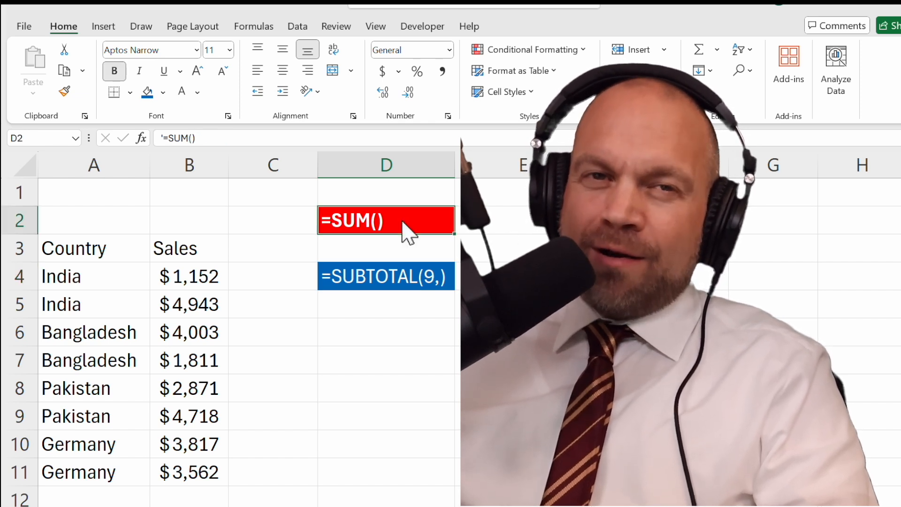
mouse_move(374, 241)
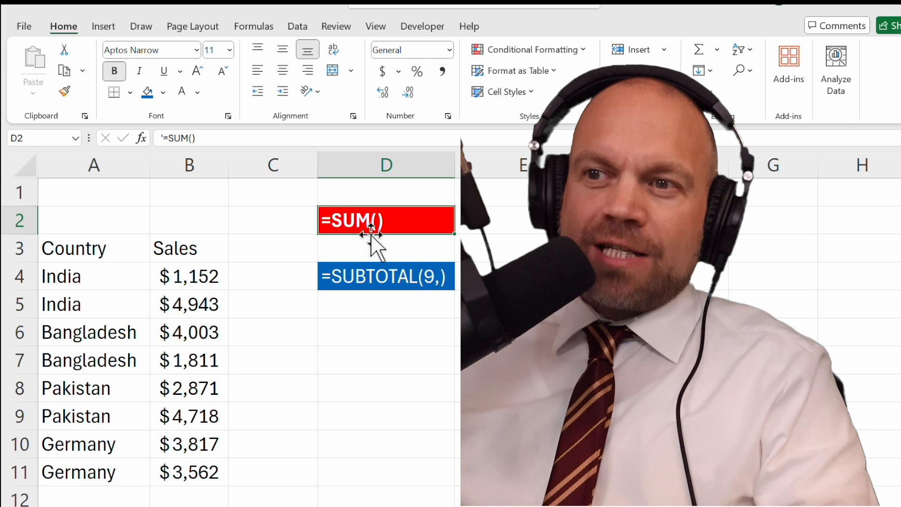
left_click(385, 276)
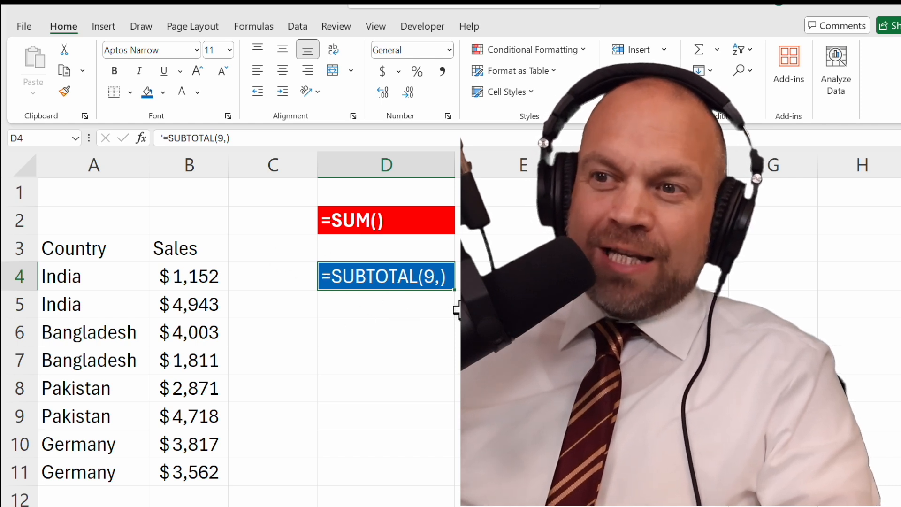
left_click(504, 211)
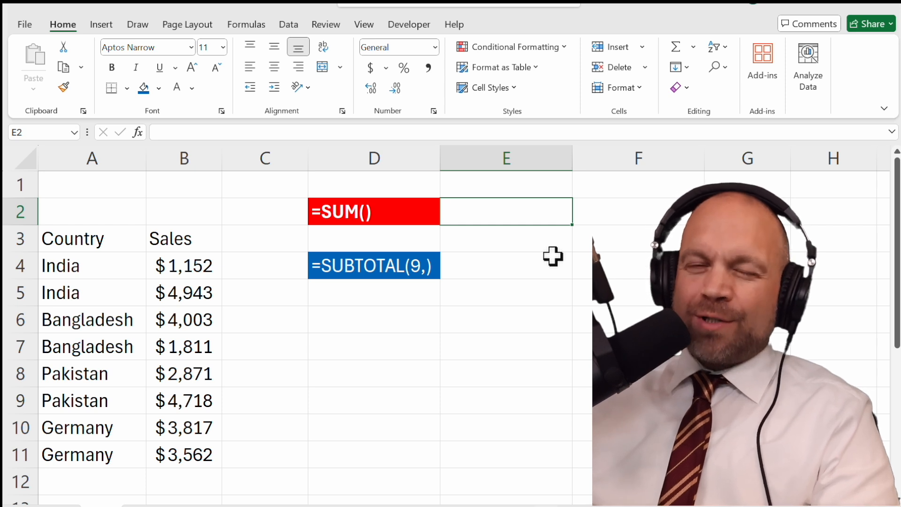
type("=sum(")
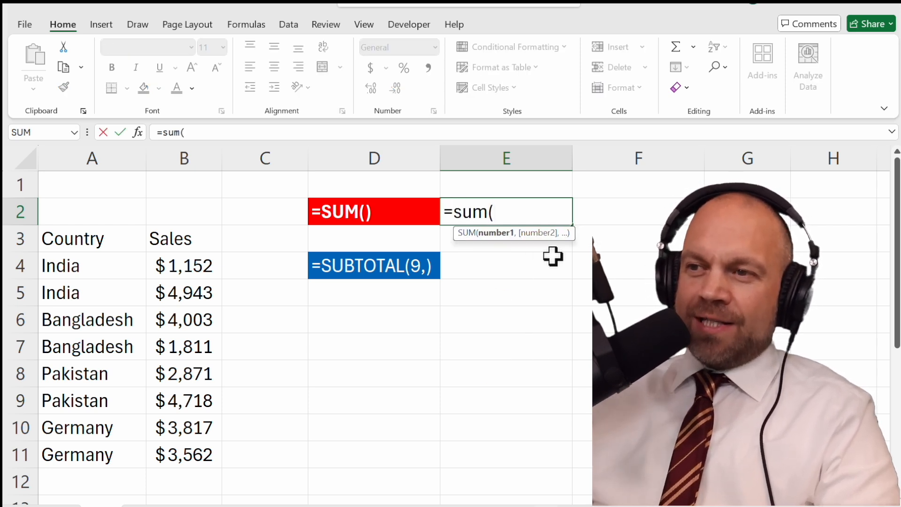
left_click(183, 265)
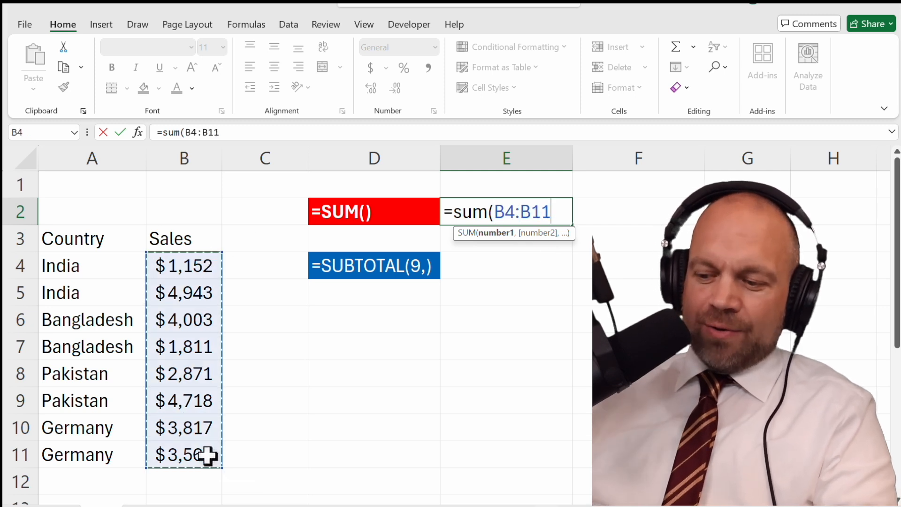
type(")")
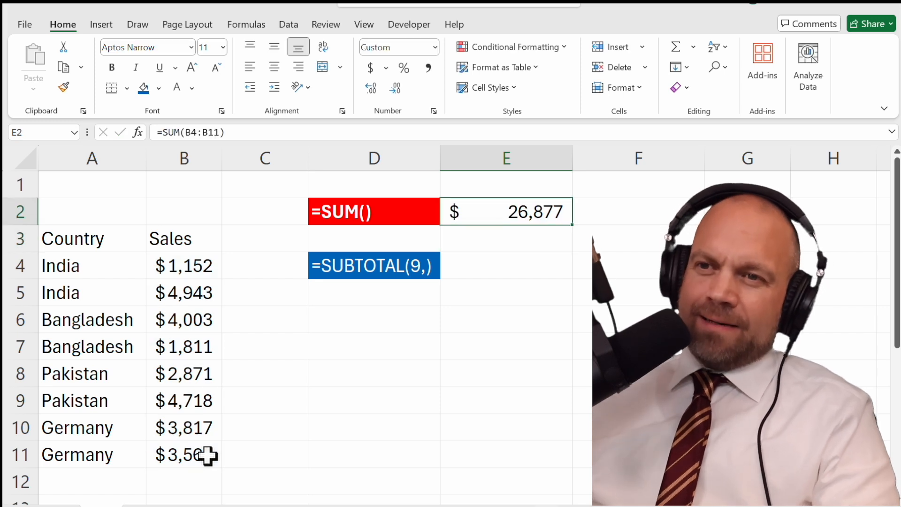
left_click(514, 258)
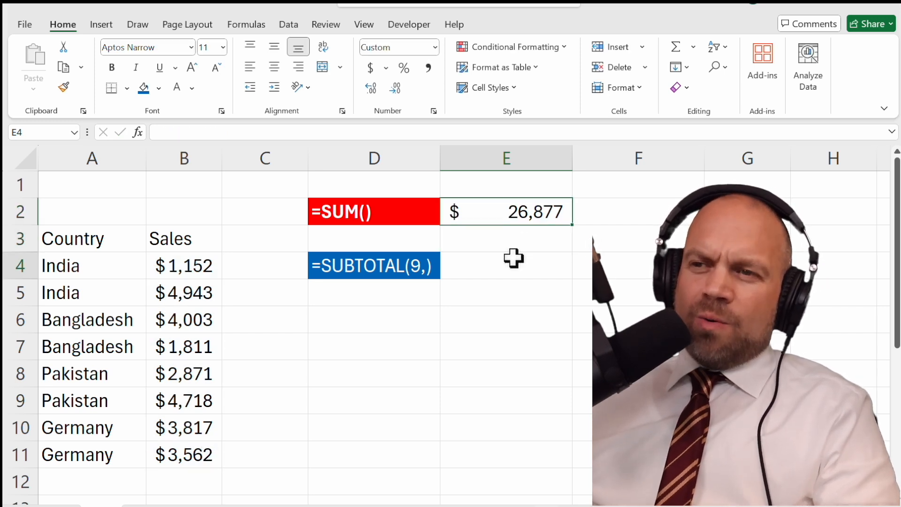
Enter a SUBTOTAL with function 9 (SUM) over B4:B11 in E4, also returning $26,877
left_click(505, 264)
type("=SUBTOTAL(")
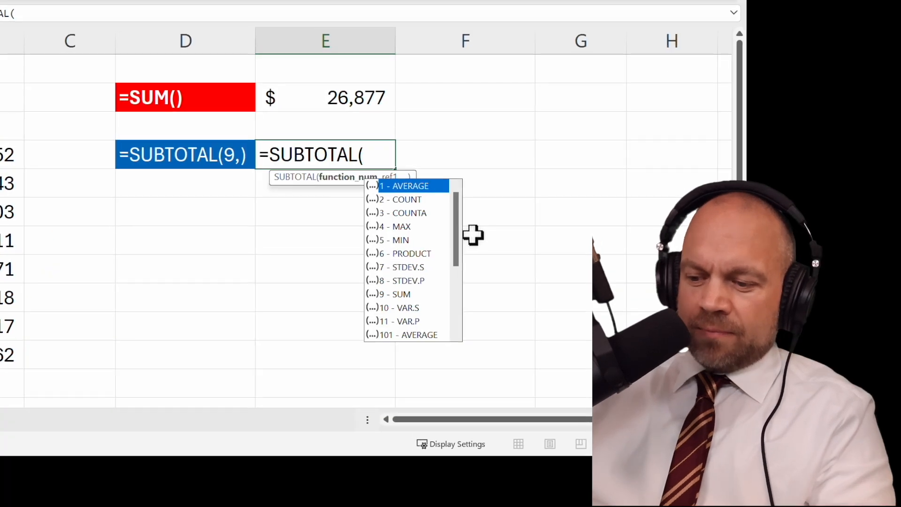
type("9,B4:B11")
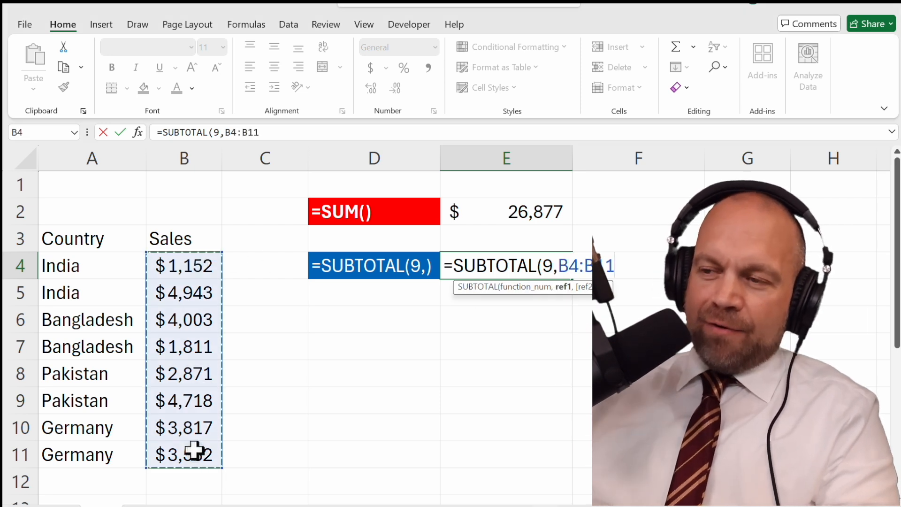
key("Return")
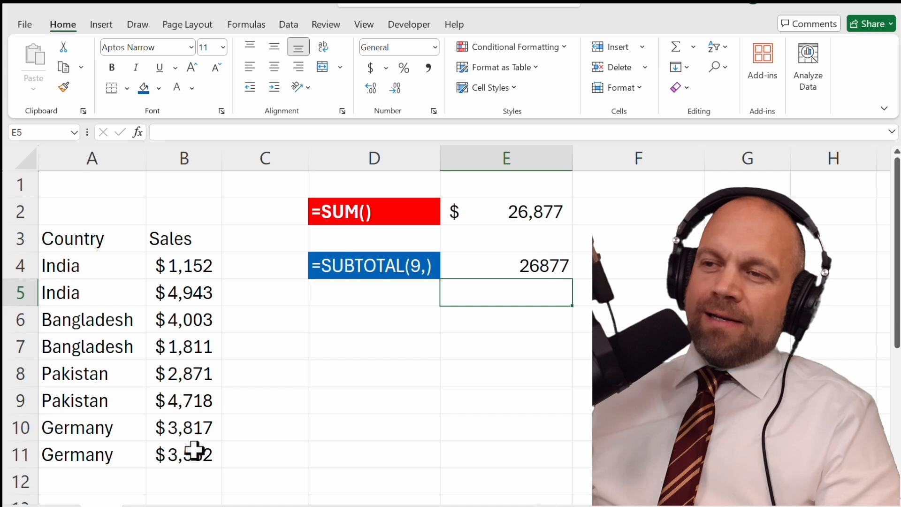
left_click(506, 211)
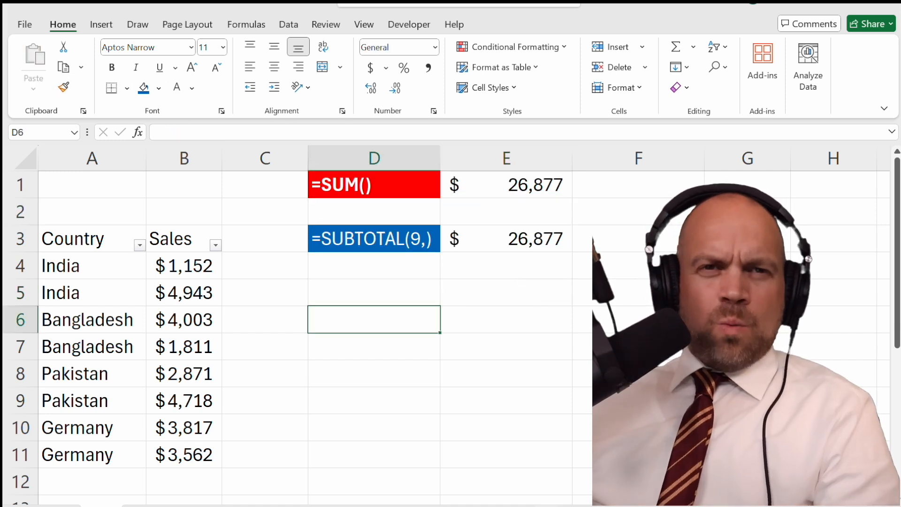
mouse_move(204, 223)
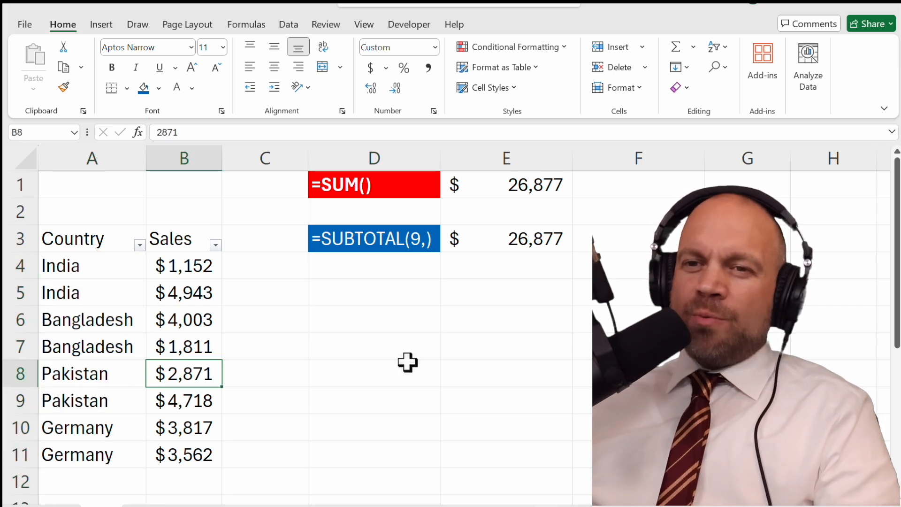
mouse_move(322, 304)
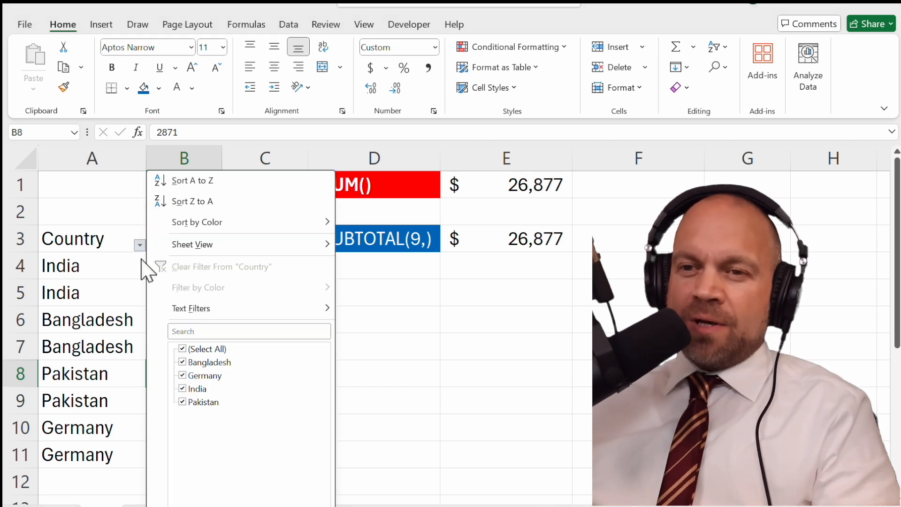
Keep only one country in the filter and confirm SUM in E1 still totals $26,877
left_click(209, 361)
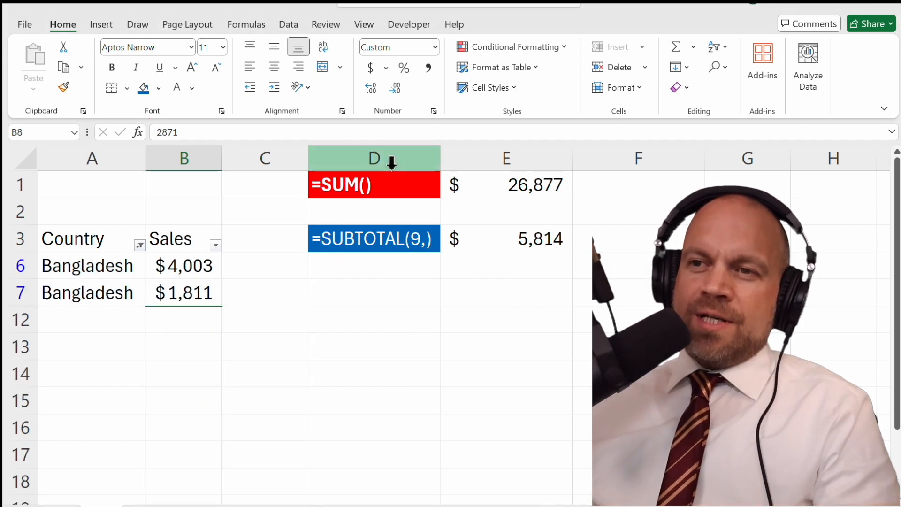
left_click(506, 185)
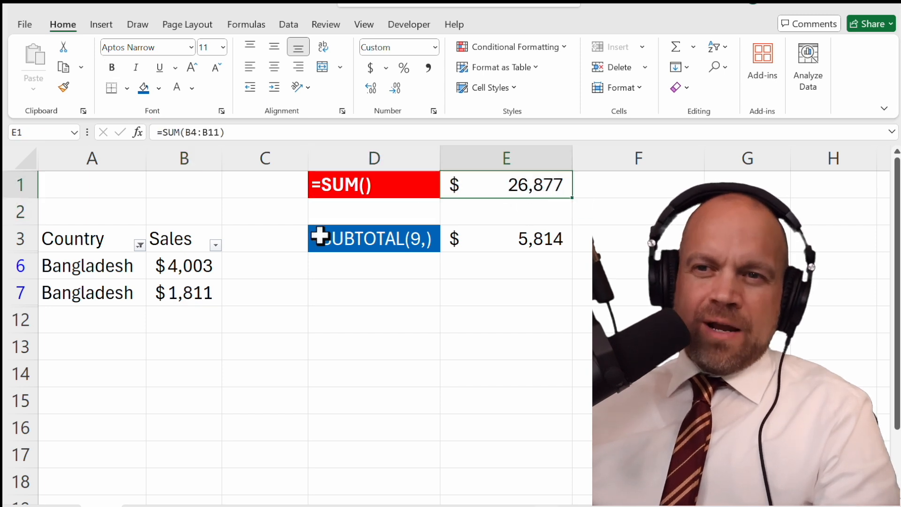
left_click(183, 264)
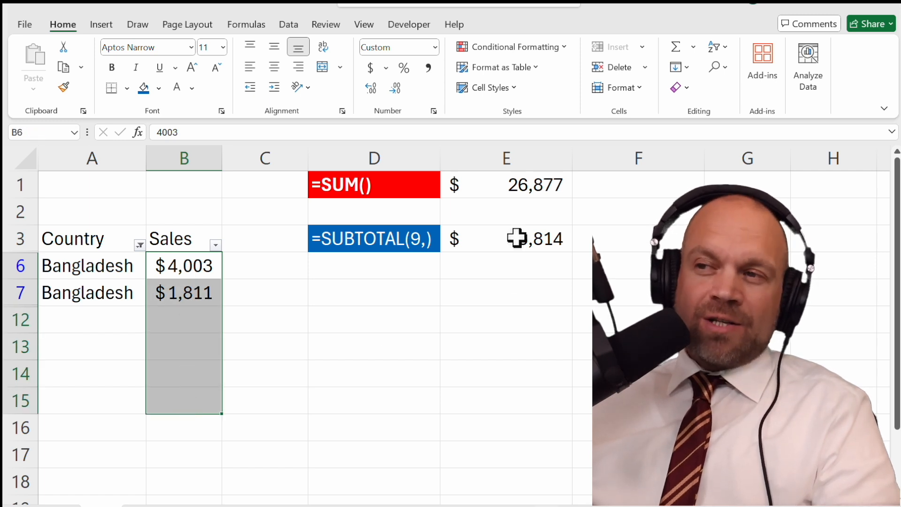
left_click(505, 185)
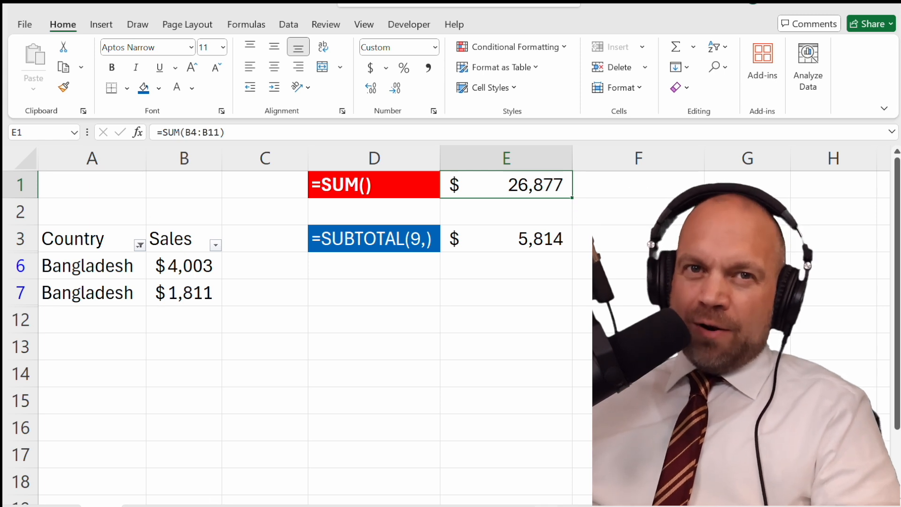
Compare the SUBTOTAL in E3 against SUM, then clear the filter so both read $26,877
left_click(504, 237)
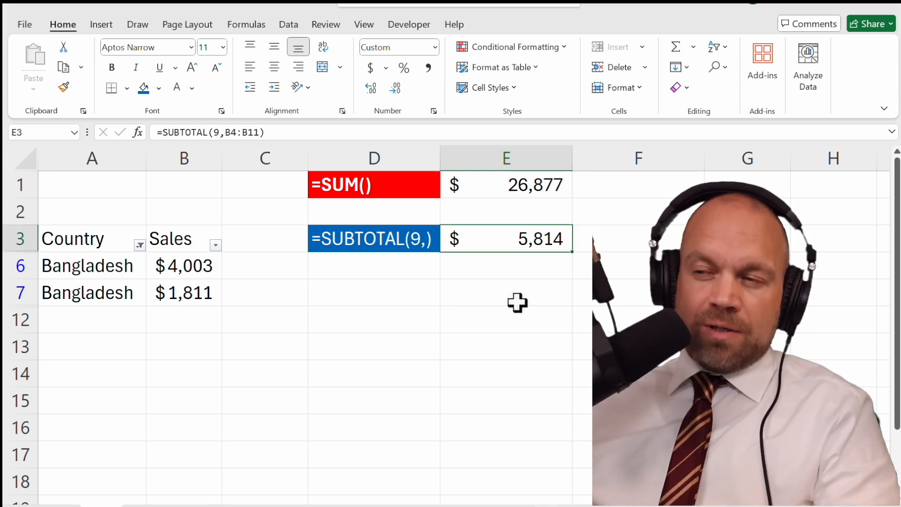
mouse_move(308, 300)
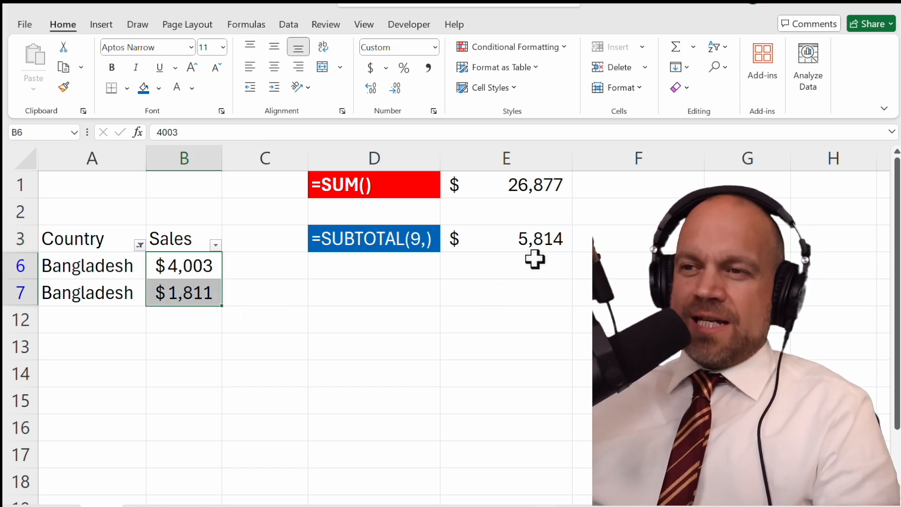
left_click(506, 239)
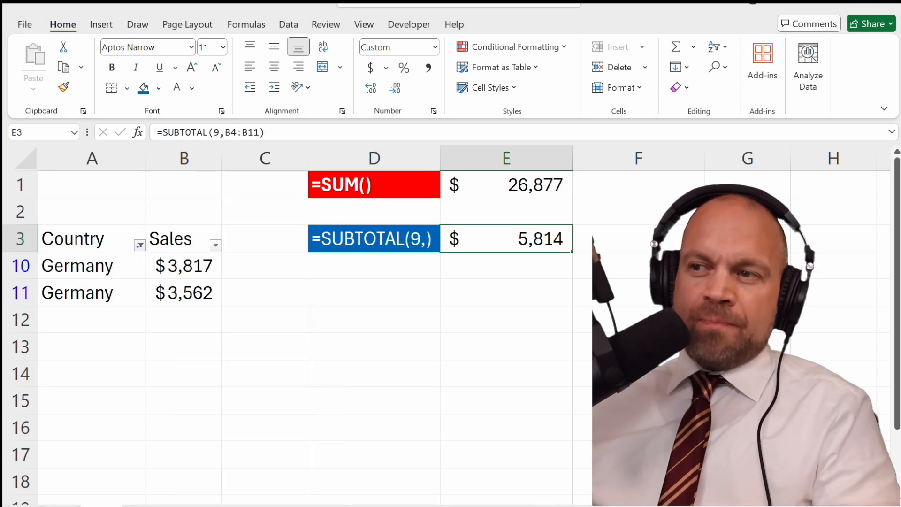
left_click(505, 184)
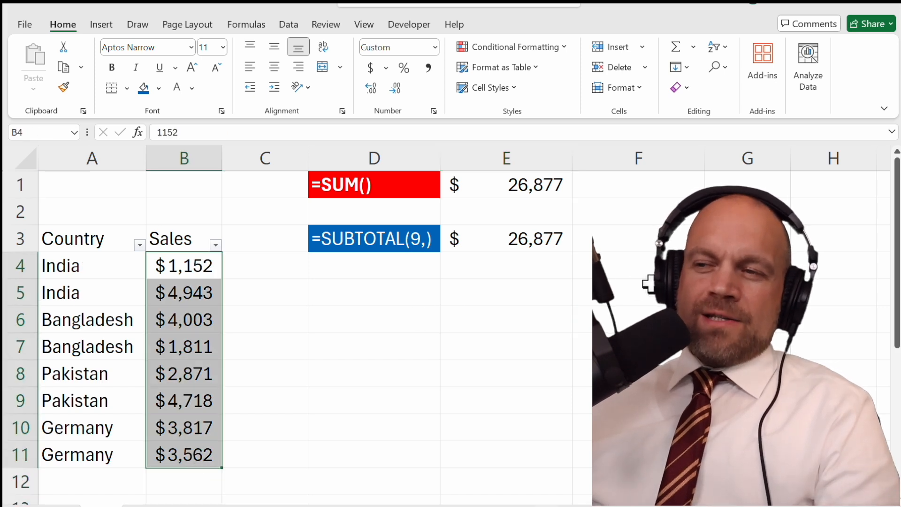
mouse_move(523, 203)
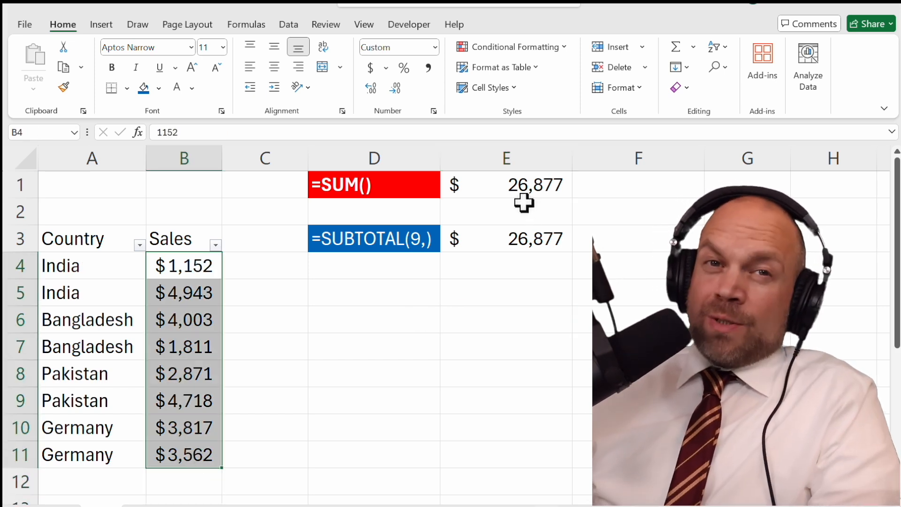
mouse_move(229, 225)
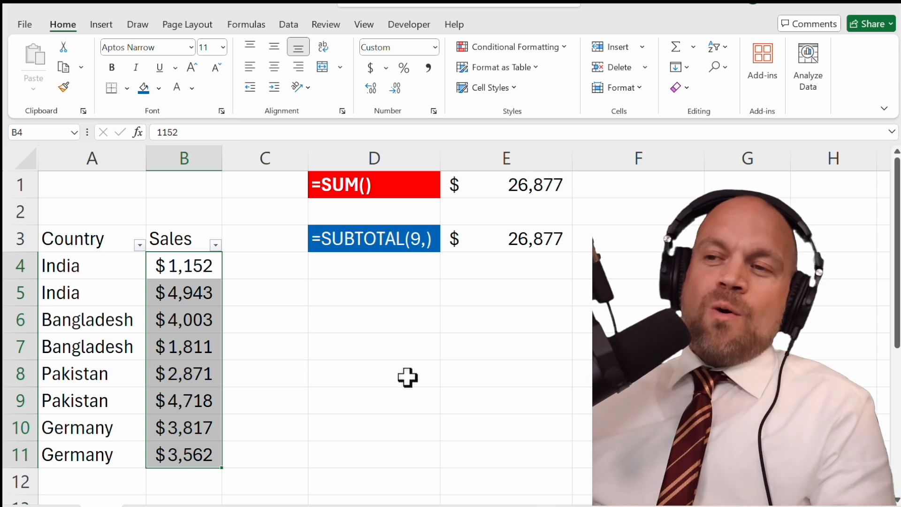
left_click(505, 238)
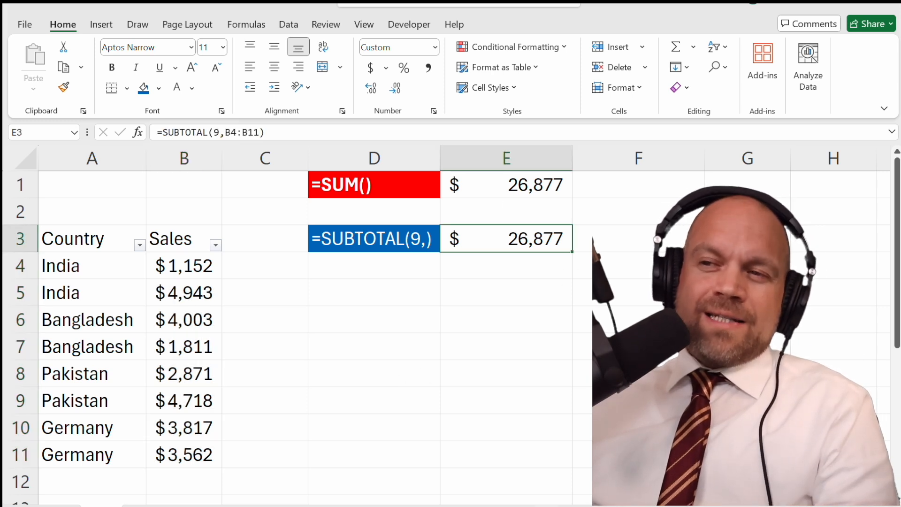
mouse_move(223, 254)
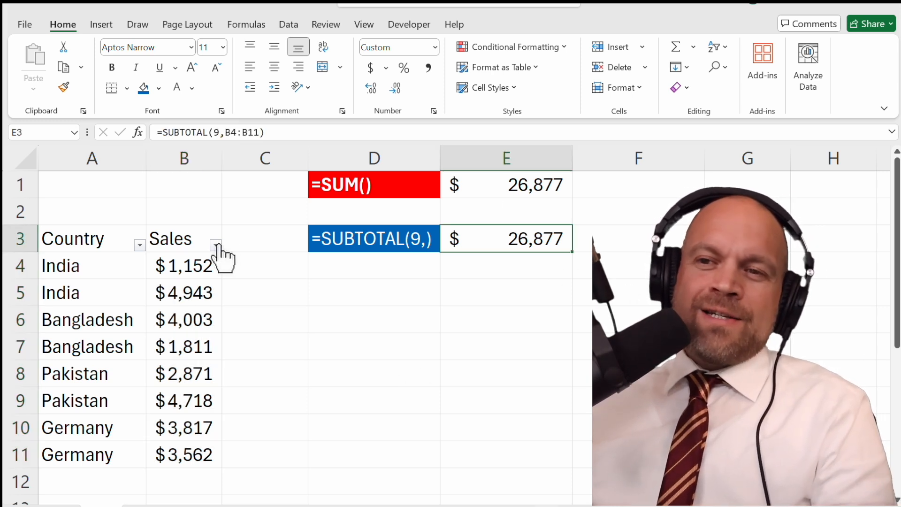
mouse_move(217, 246)
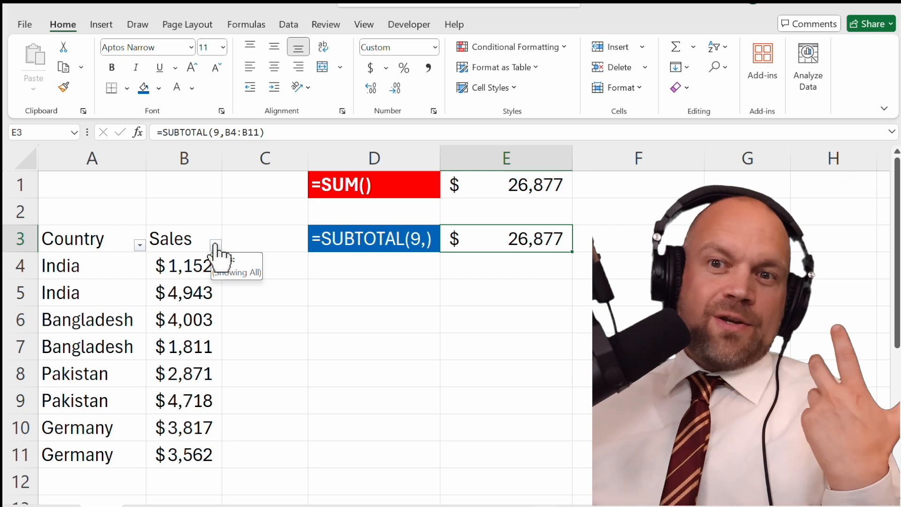
mouse_move(141, 241)
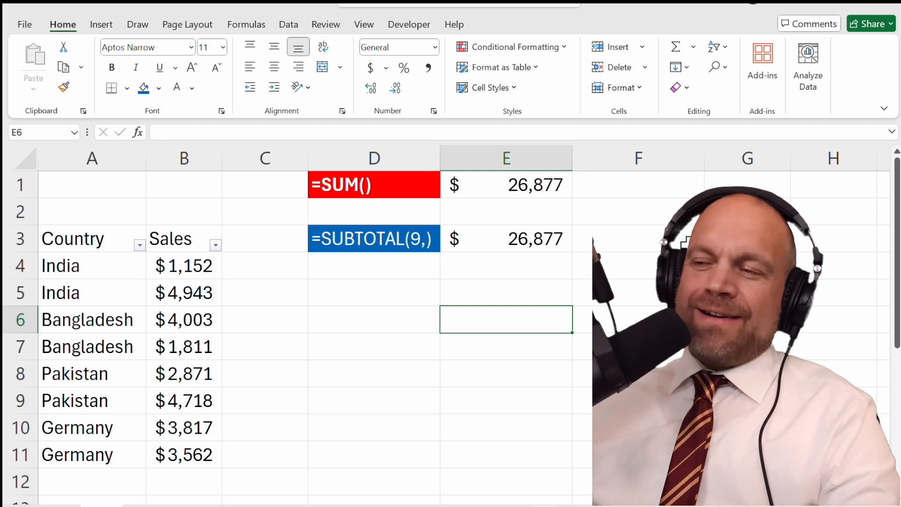
Add a share formula dividing SUBTOTAL by SUM beside the totals and format it as a percentage
left_click(638, 238)
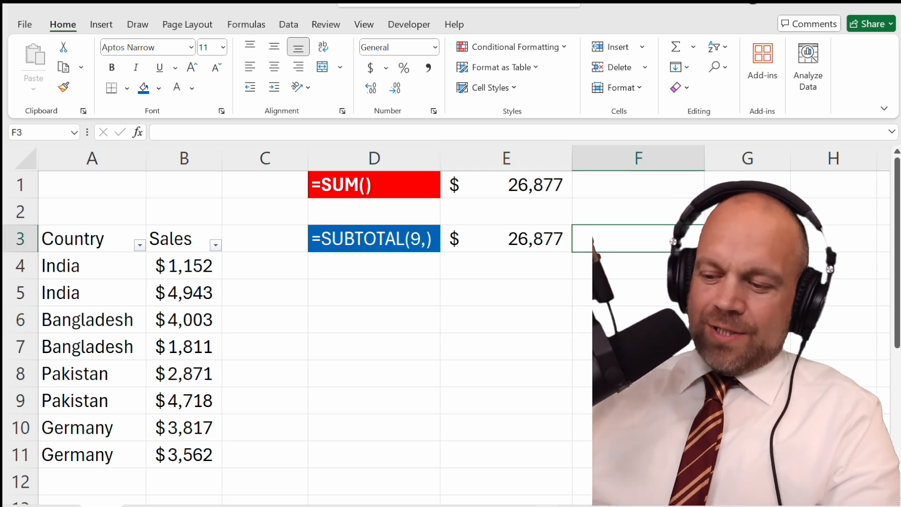
type("=E3")
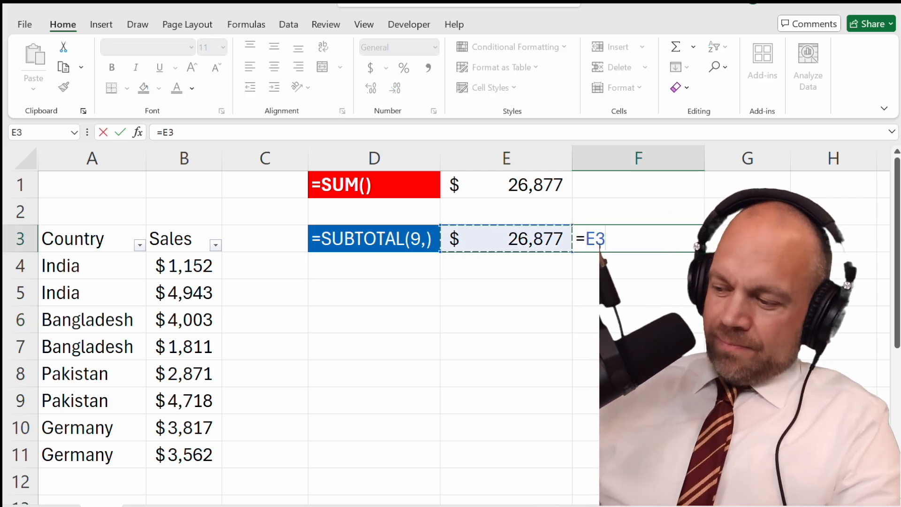
type("/F1")
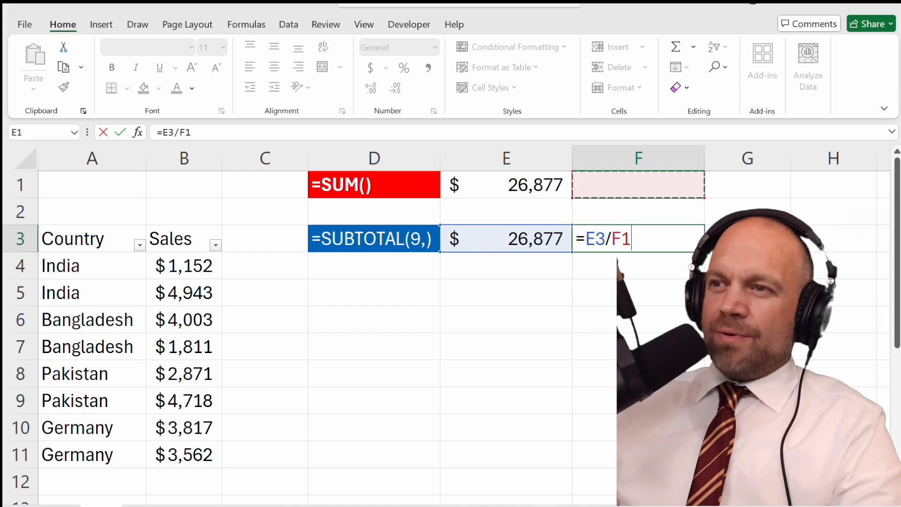
key("Return")
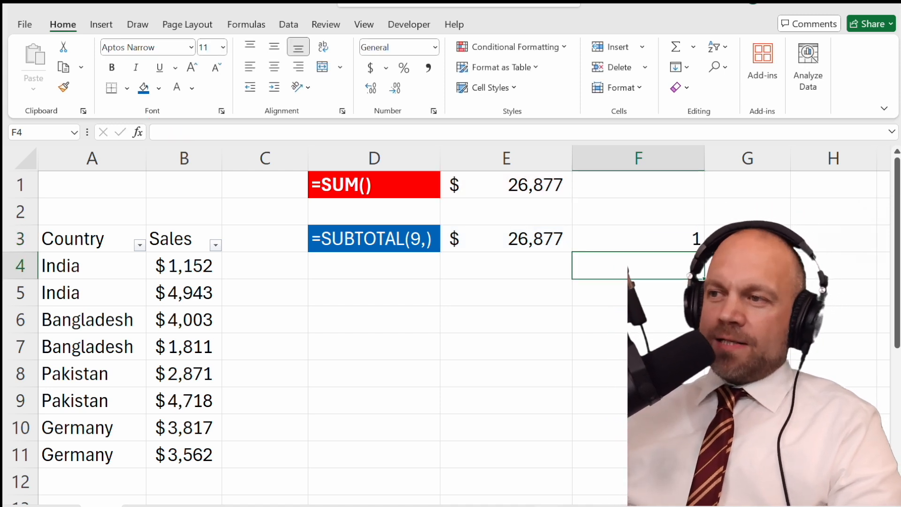
left_click(637, 238)
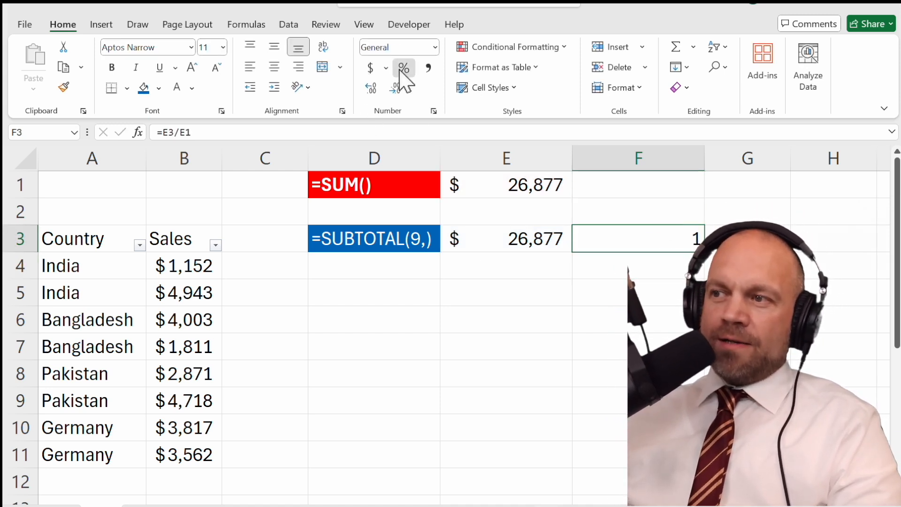
left_click(403, 67)
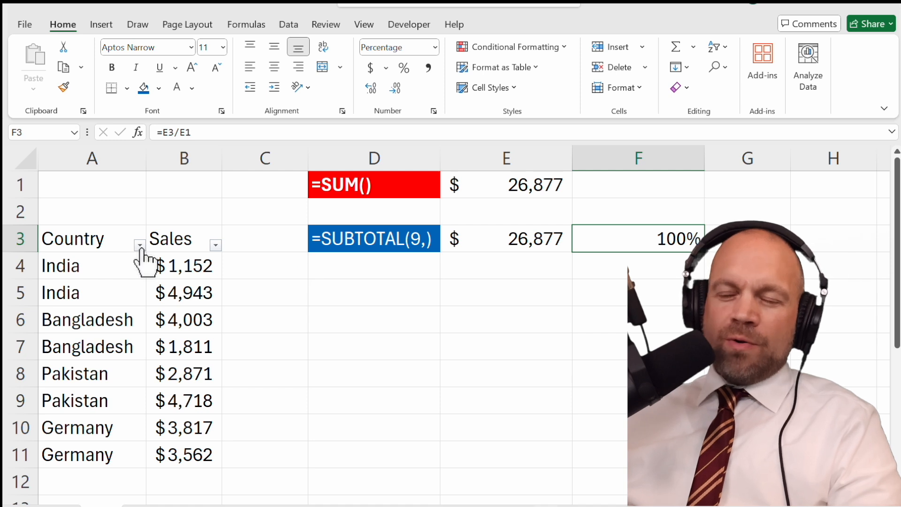
left_click(139, 245)
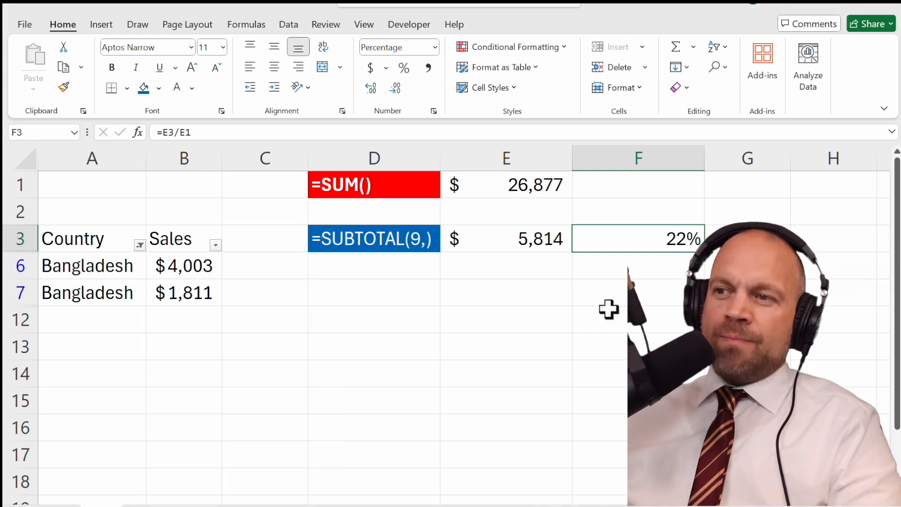
mouse_move(659, 262)
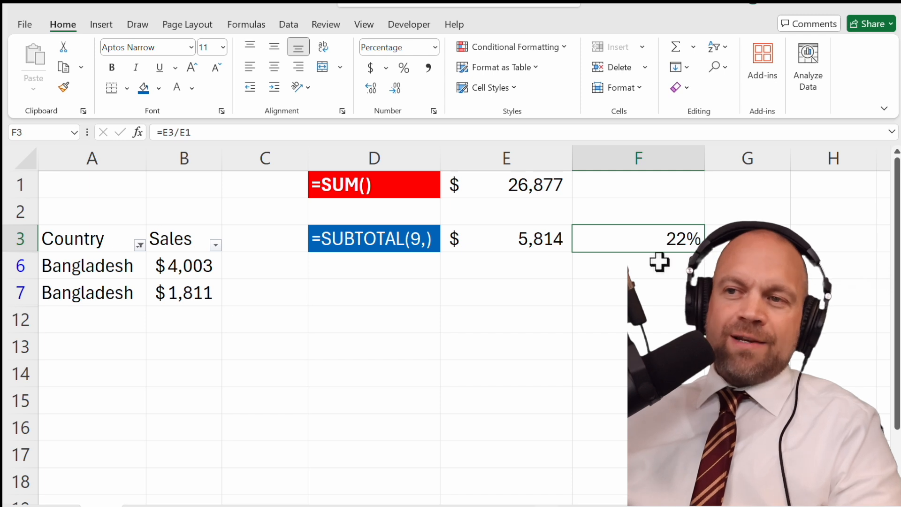
mouse_move(141, 259)
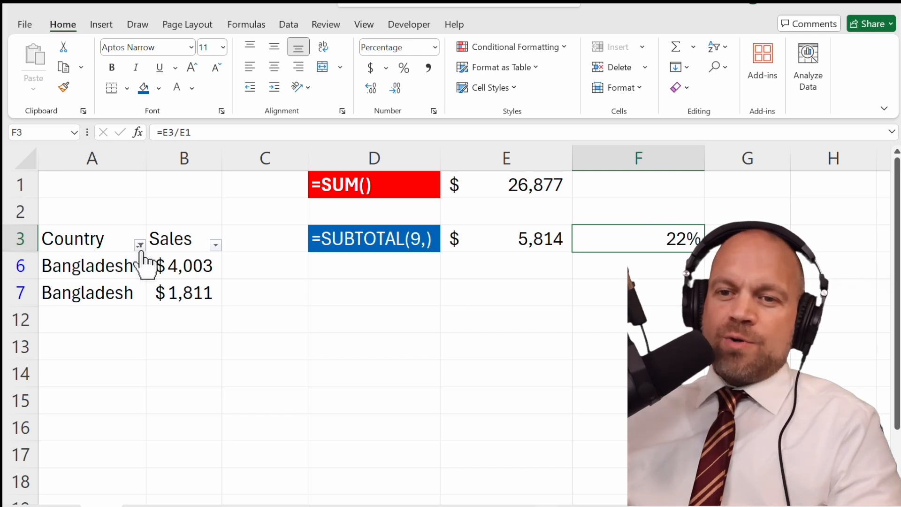
Set the Country filter to India only, so SUBTOTAL reads $6,095 and the share 23%
left_click(140, 245)
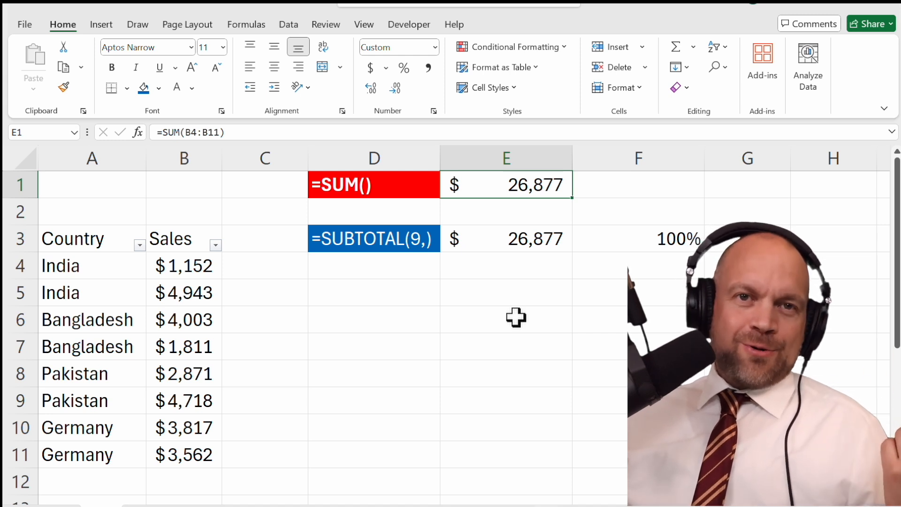
left_click(504, 238)
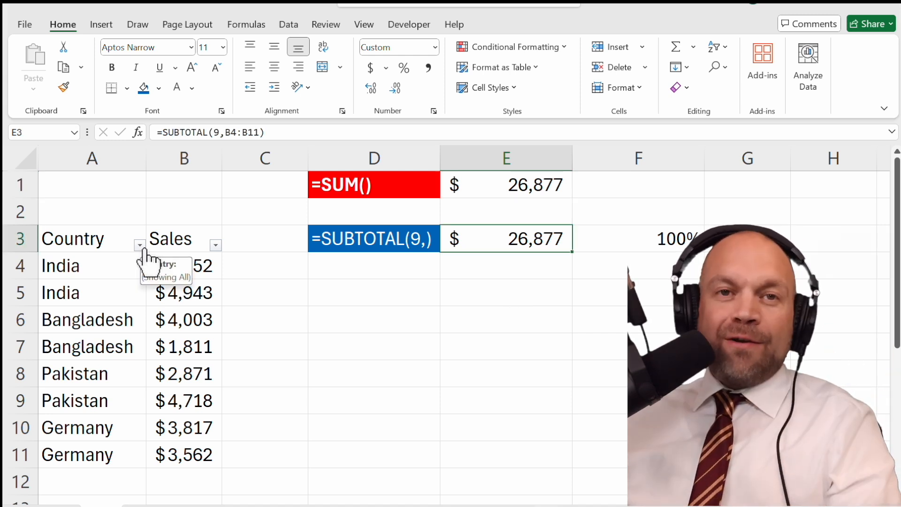
left_click(139, 245)
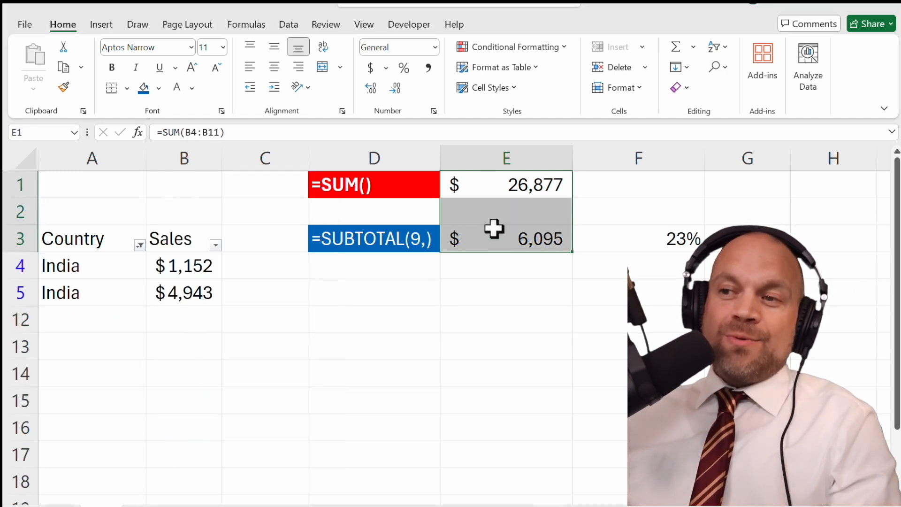
left_click(505, 372)
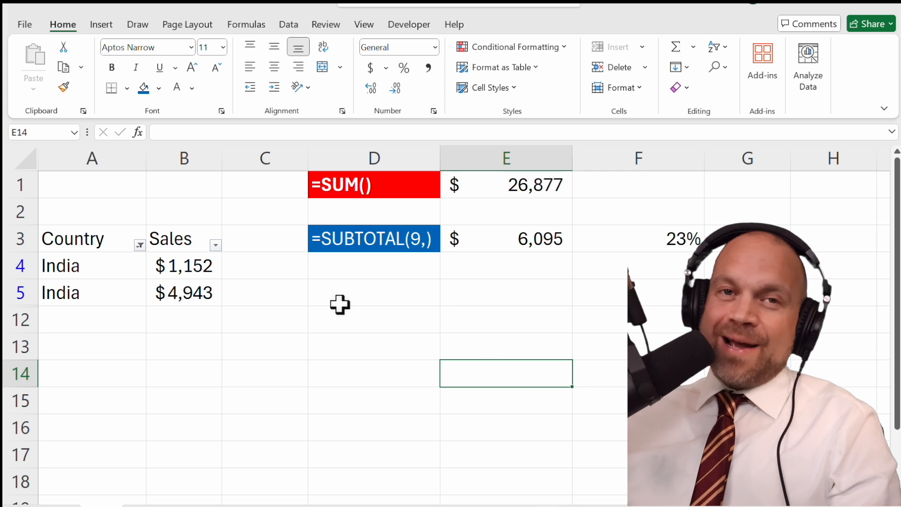
mouse_move(220, 327)
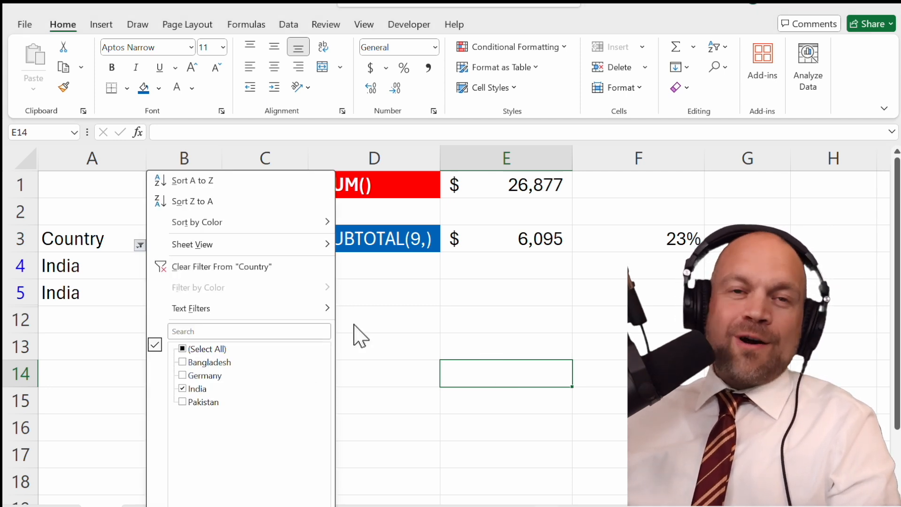
mouse_move(373, 338)
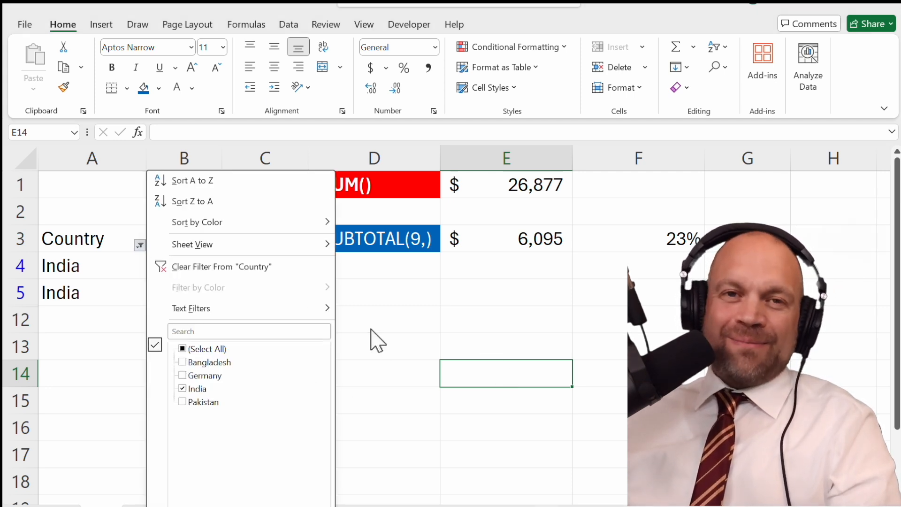